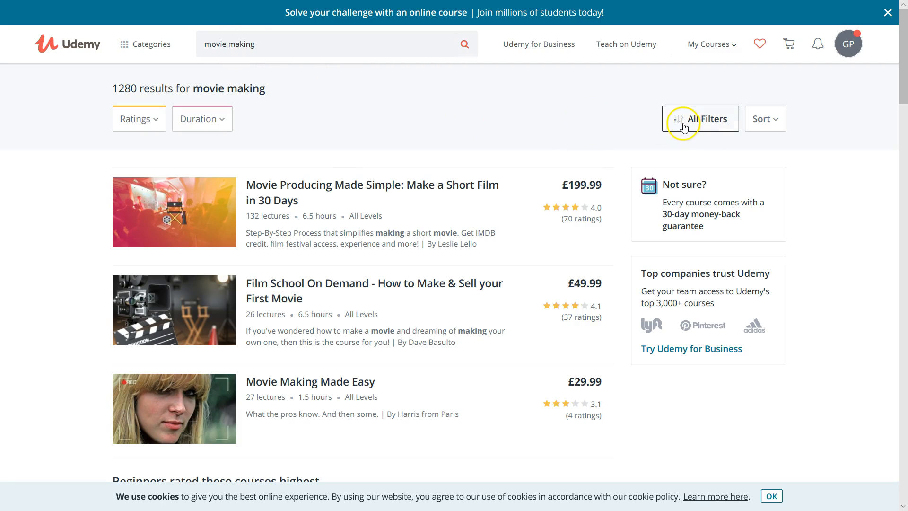
Filter the 'movie making' results to Free courses, cutting 1280 results to 94.
left_click(627, 225)
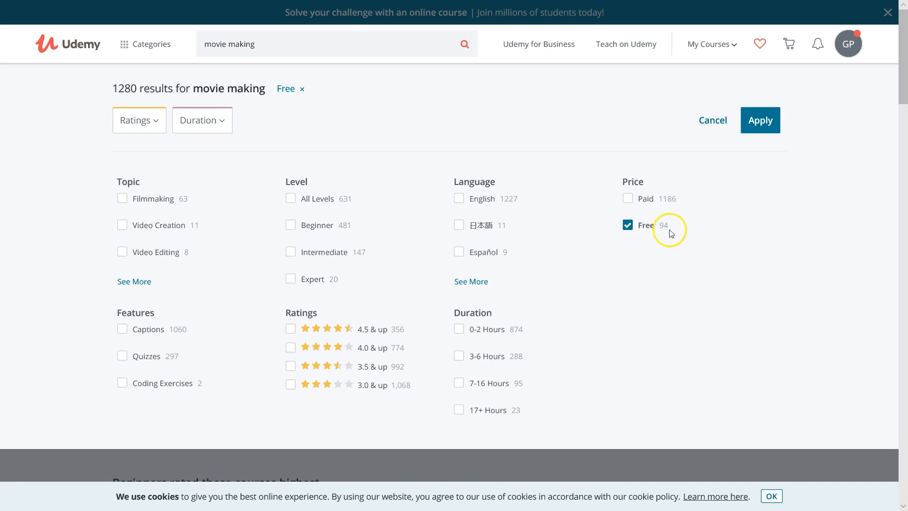
left_click(760, 120)
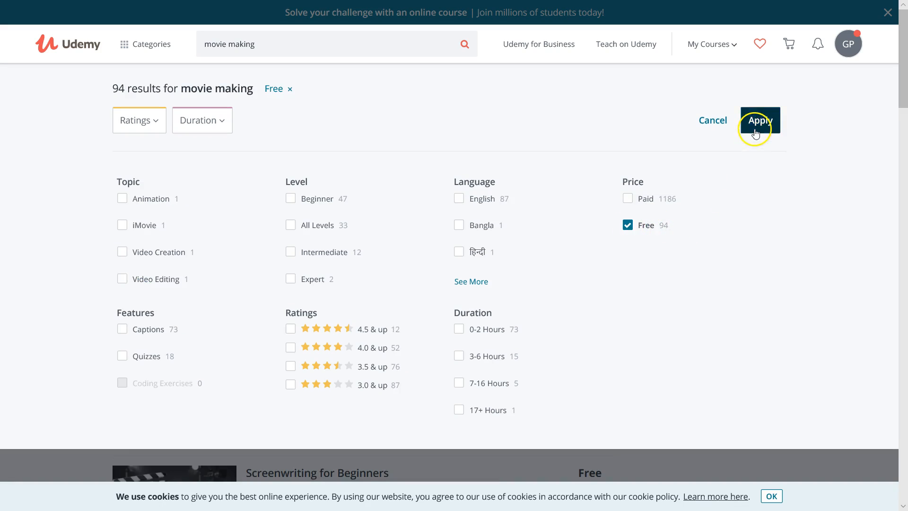
left_click(759, 120)
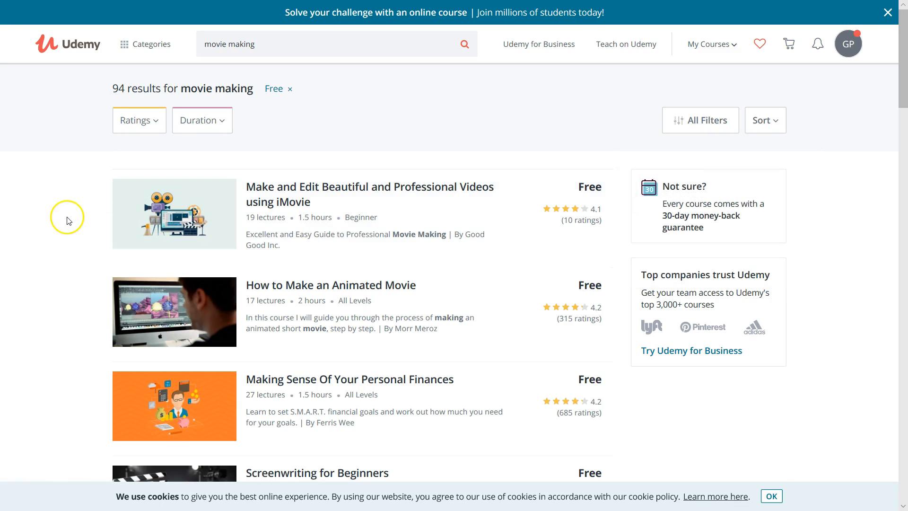
mouse_move(333, 193)
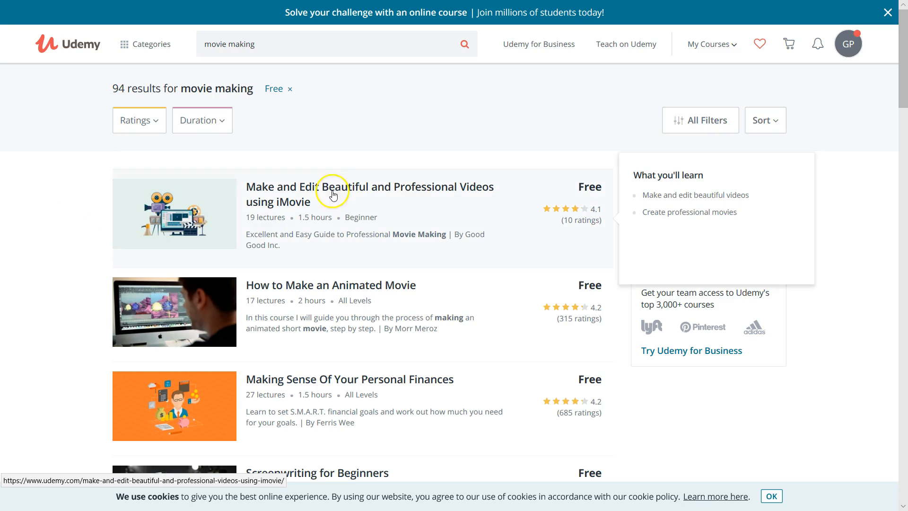
scroll("down", 3)
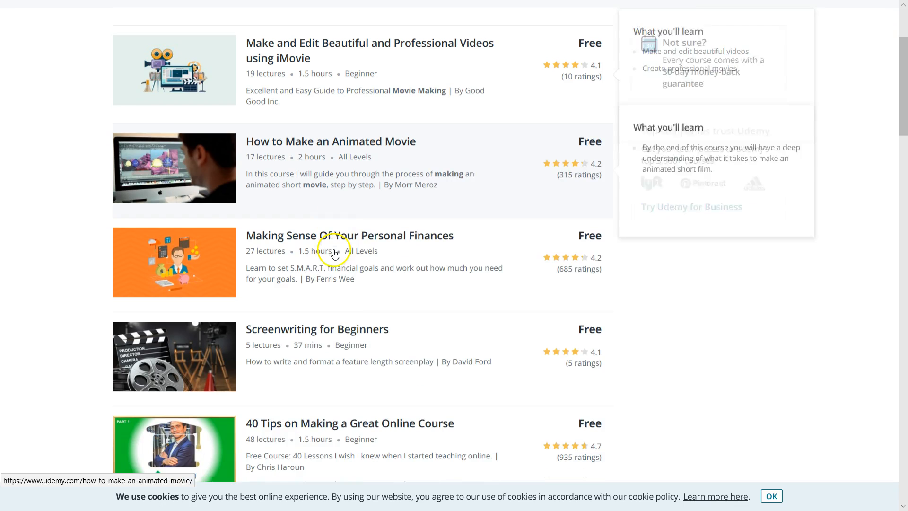
scroll("down", 3)
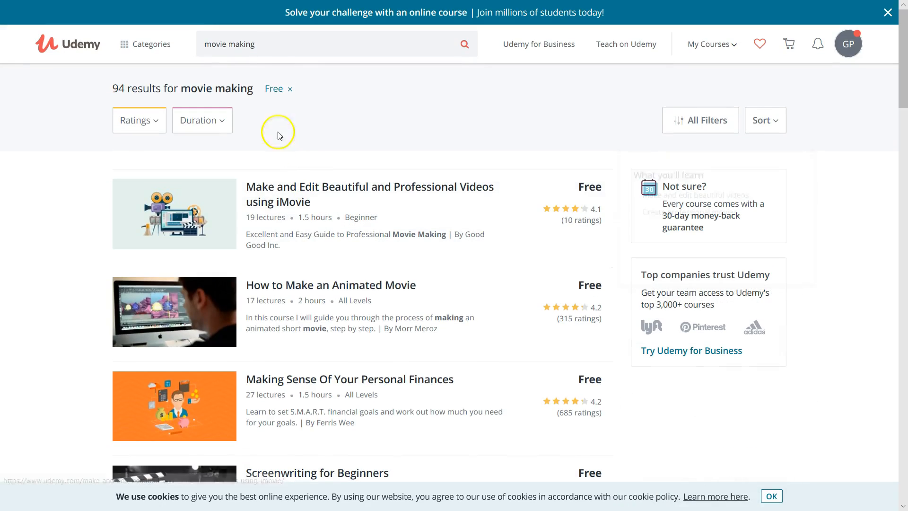
Search 'animation 3d' with the Free filter applied, yielding 350 results like Blender Basics.
type("animation 3d")
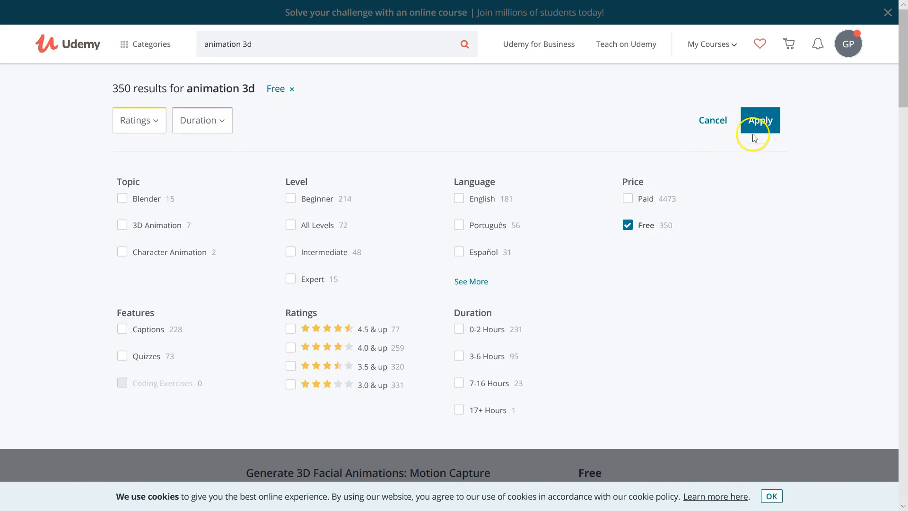
left_click(759, 120)
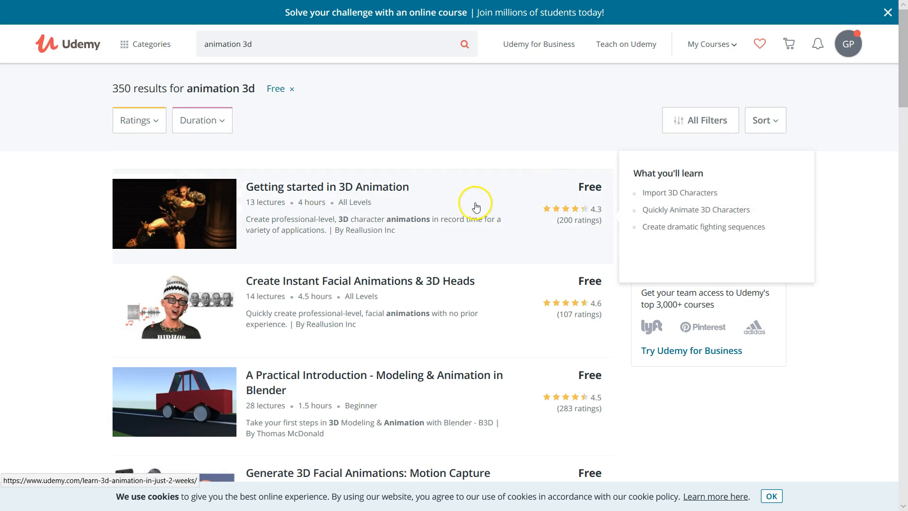
scroll("down", 3)
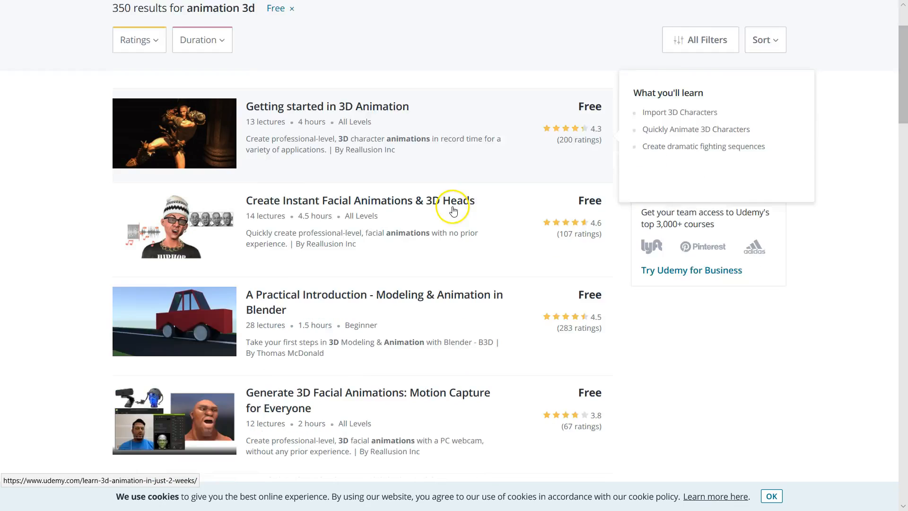
scroll("down", 3)
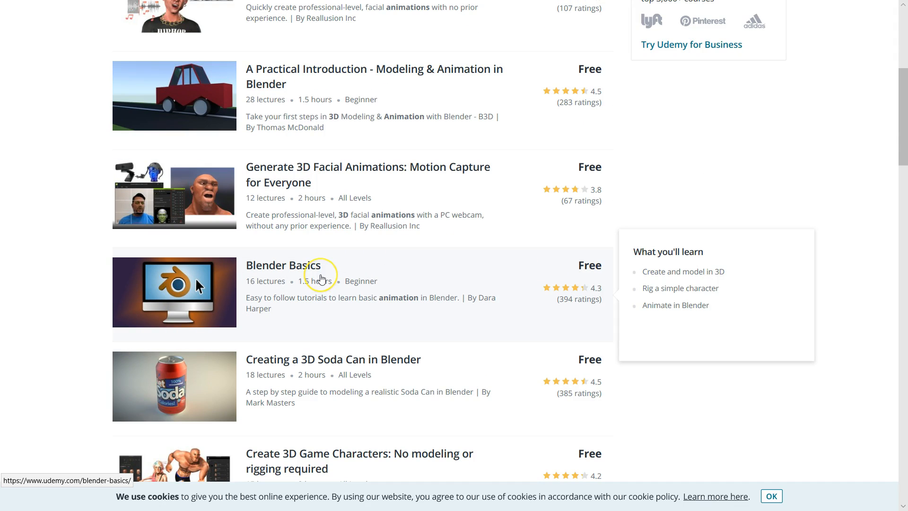
mouse_move(297, 283)
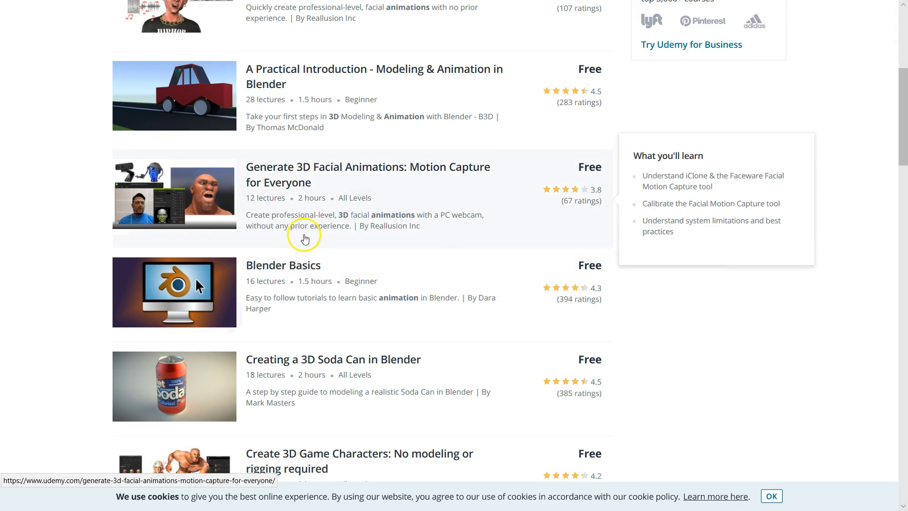
mouse_move(301, 219)
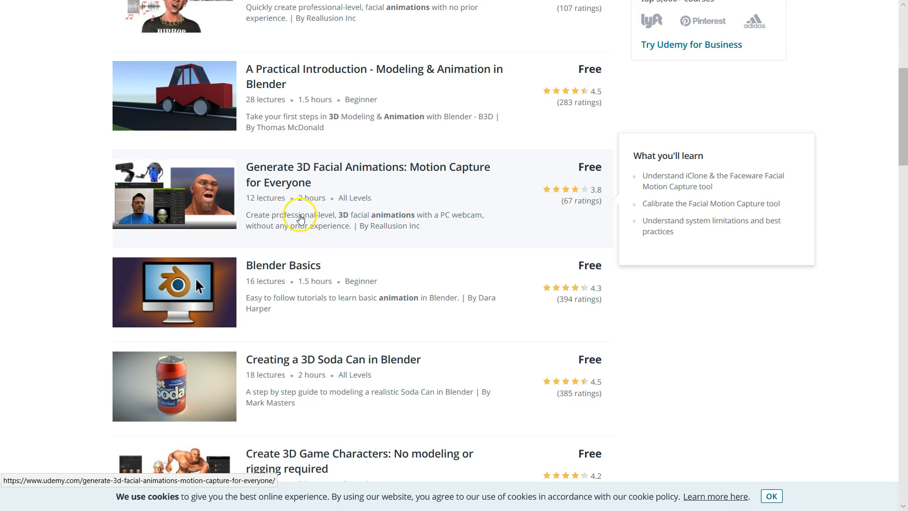
mouse_move(208, 220)
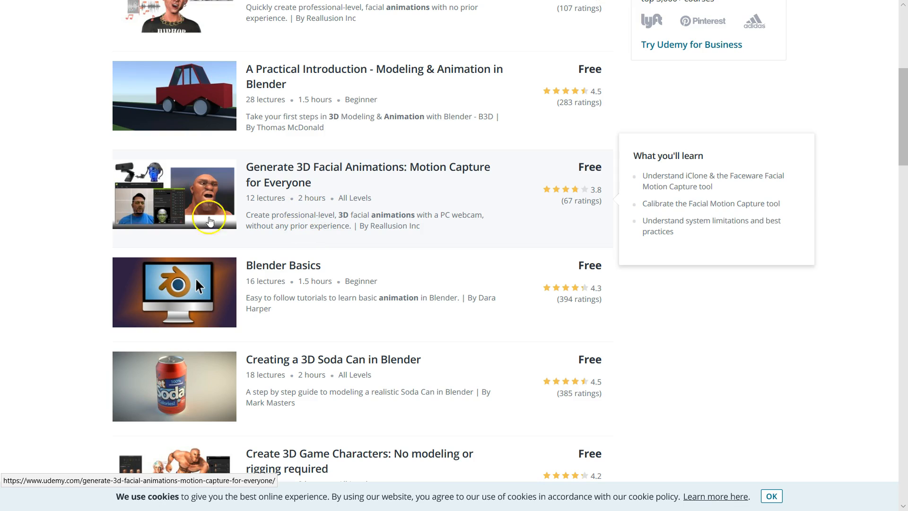
mouse_move(40, 221)
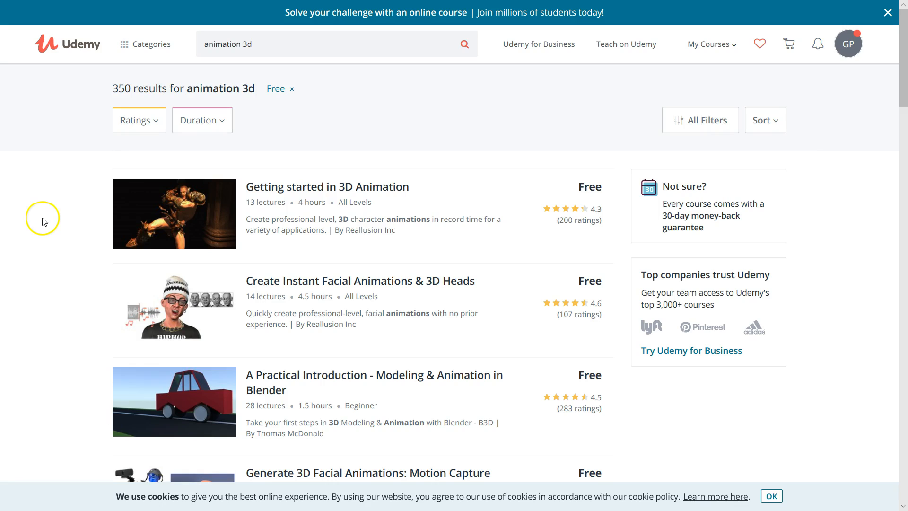
mouse_move(191, 235)
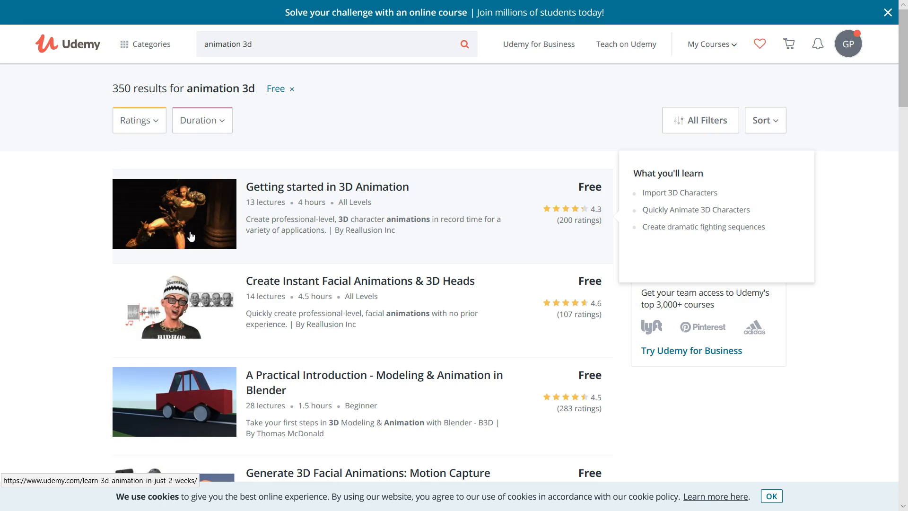
mouse_move(391, 335)
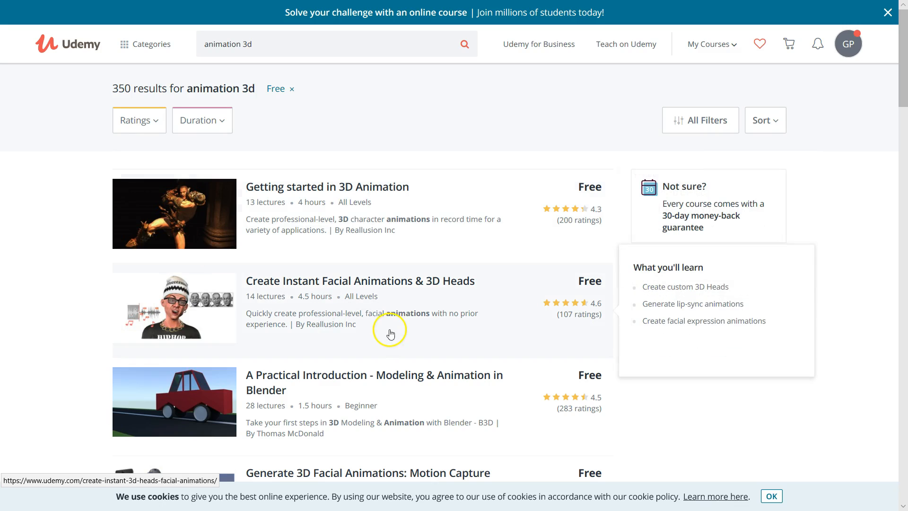
mouse_move(325, 303)
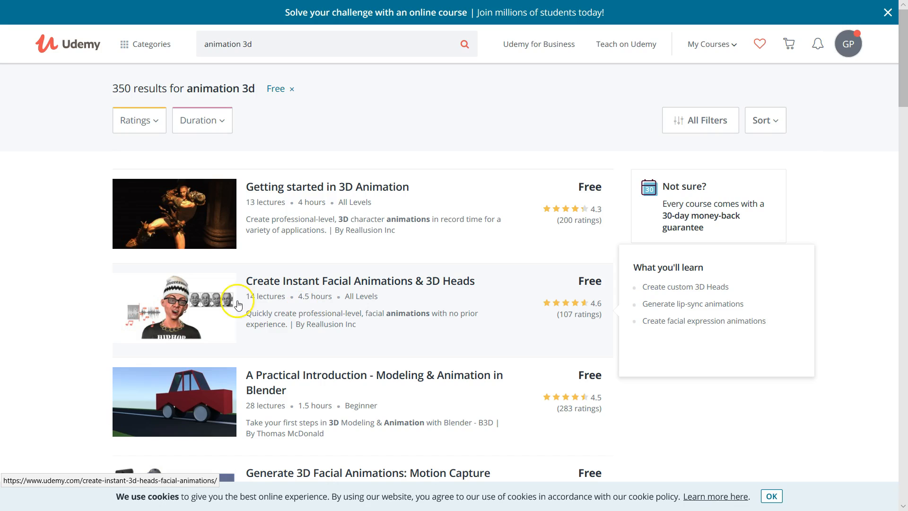
mouse_move(67, 302)
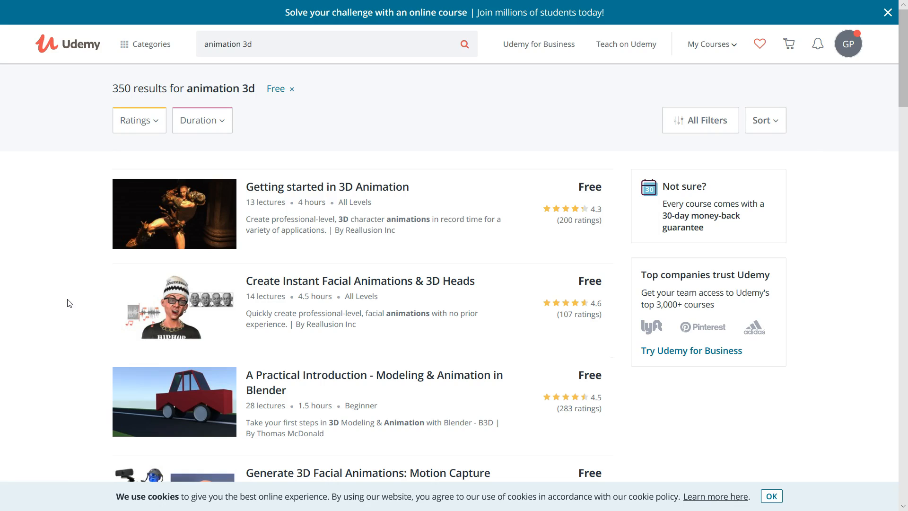
scroll("down", 3)
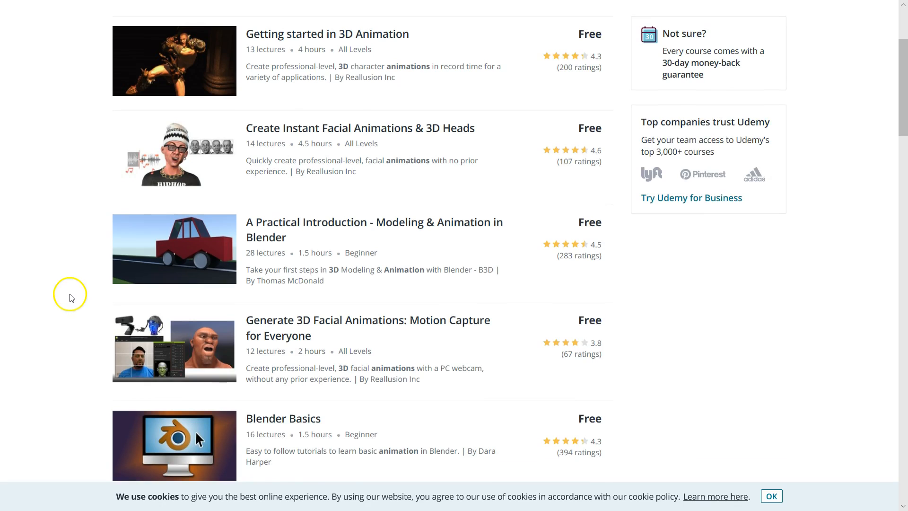
scroll("down", 3)
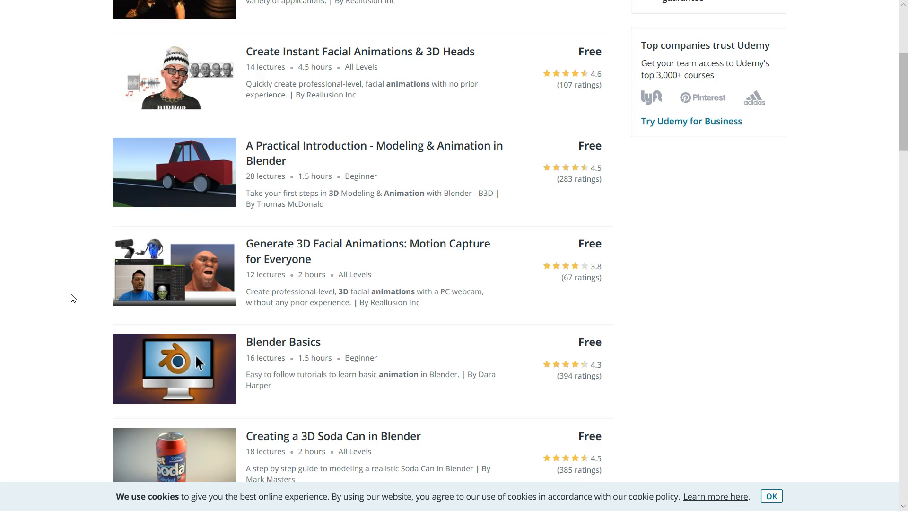
mouse_move(200, 167)
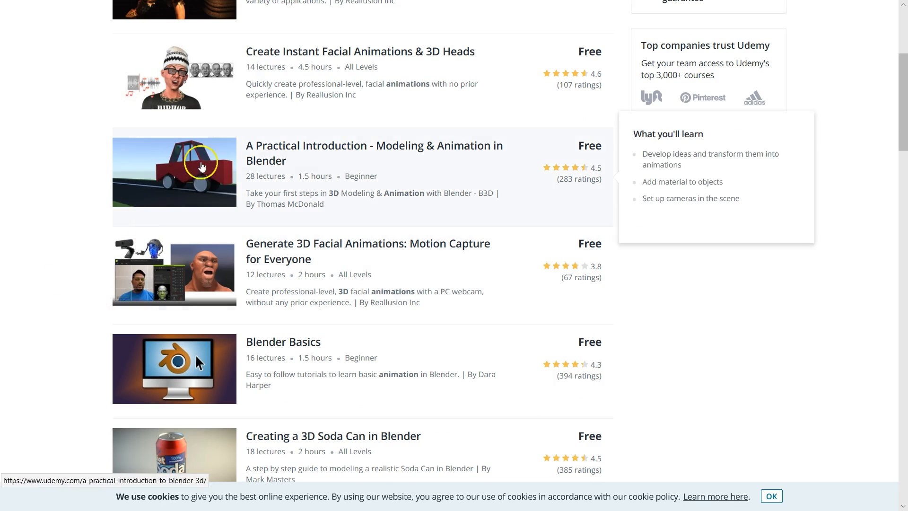
scroll("down", 3)
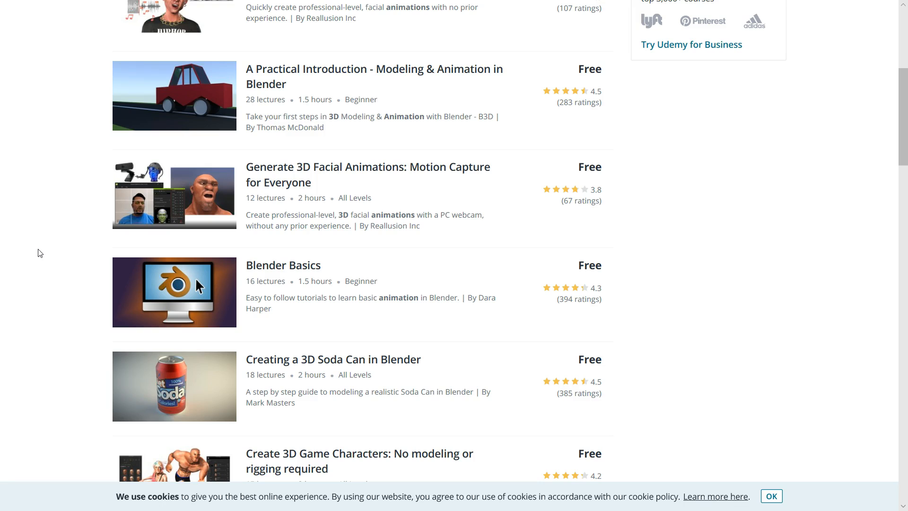
scroll("down", 3)
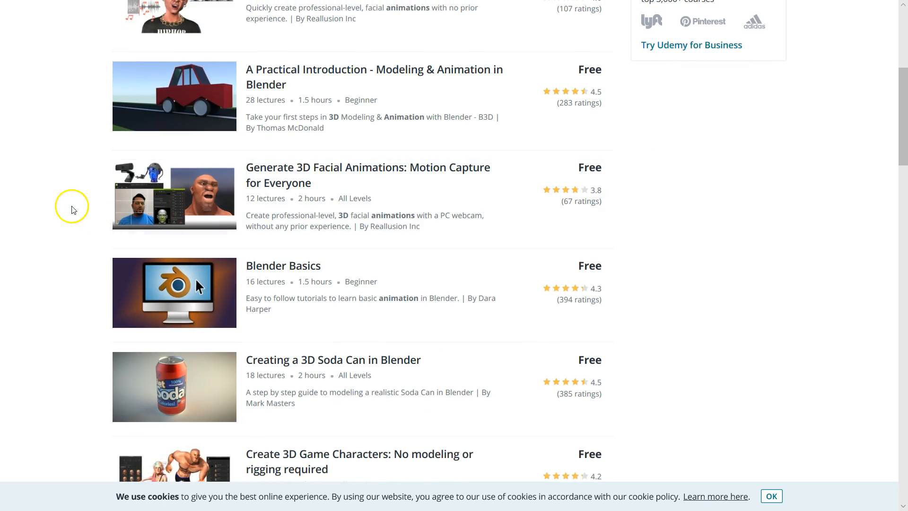
scroll("down", 3)
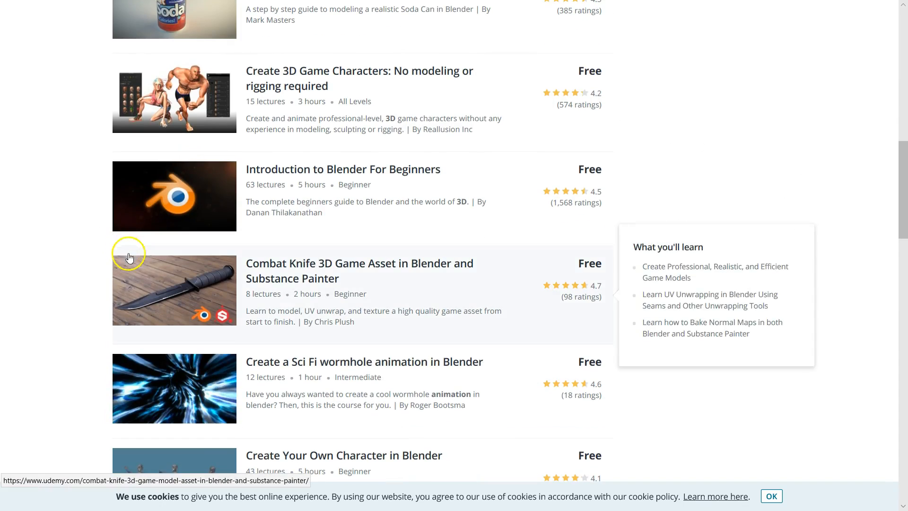
scroll("down", 3)
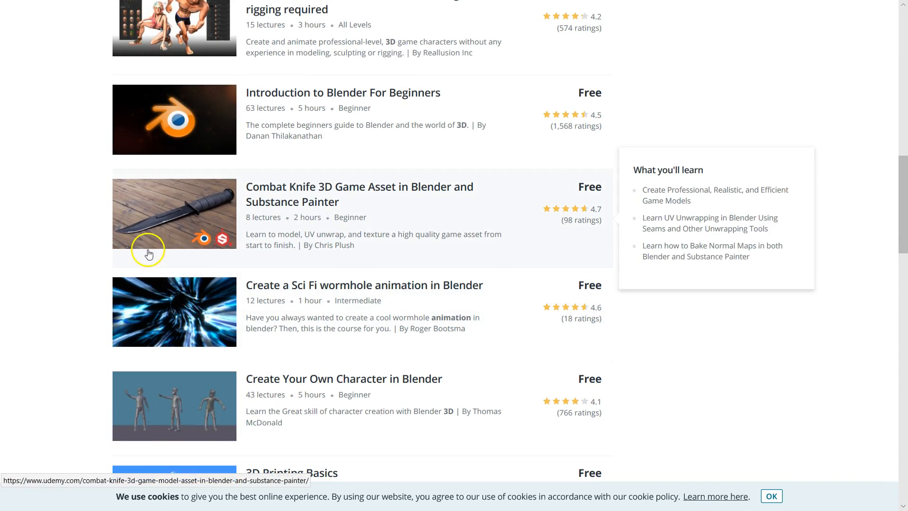
mouse_move(75, 267)
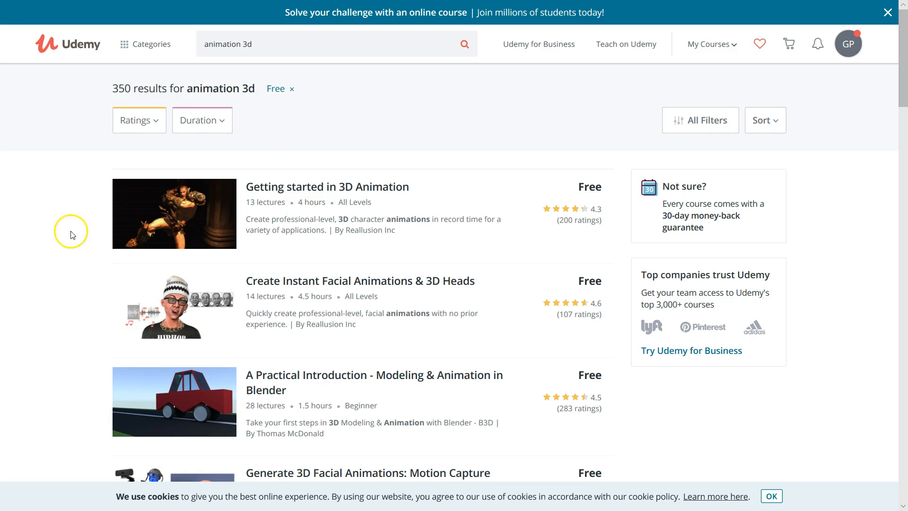
mouse_move(322, 176)
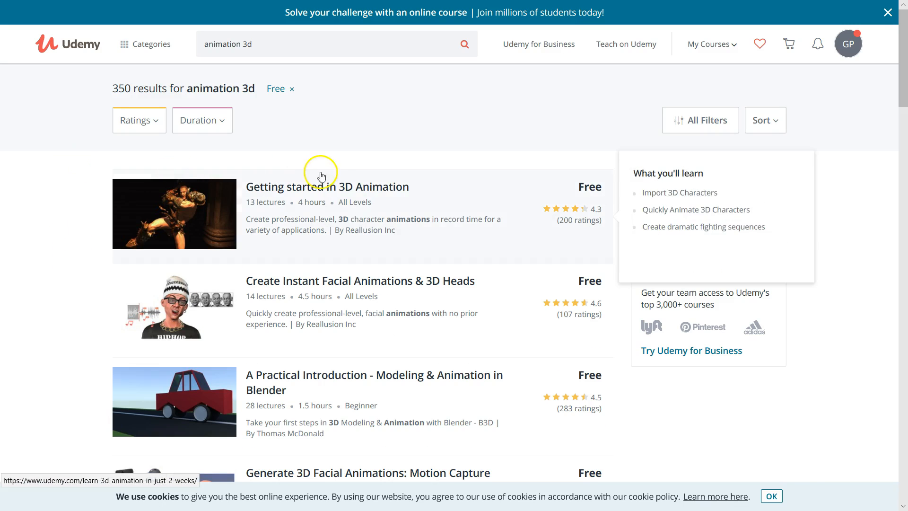
mouse_move(694, 307)
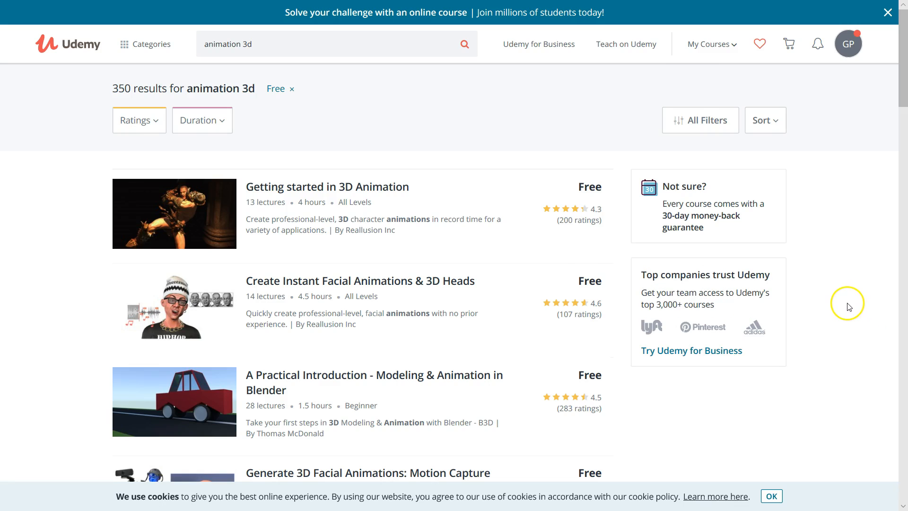
scroll("down", 3)
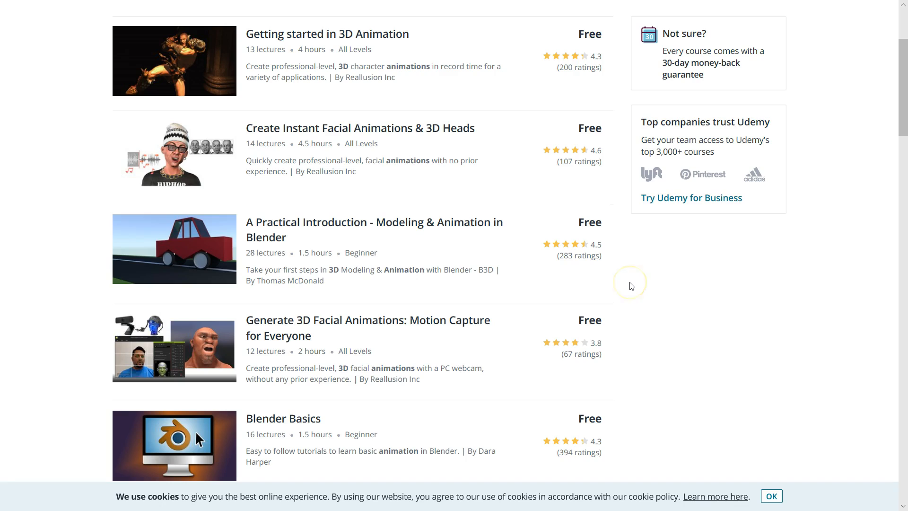
mouse_move(631, 286)
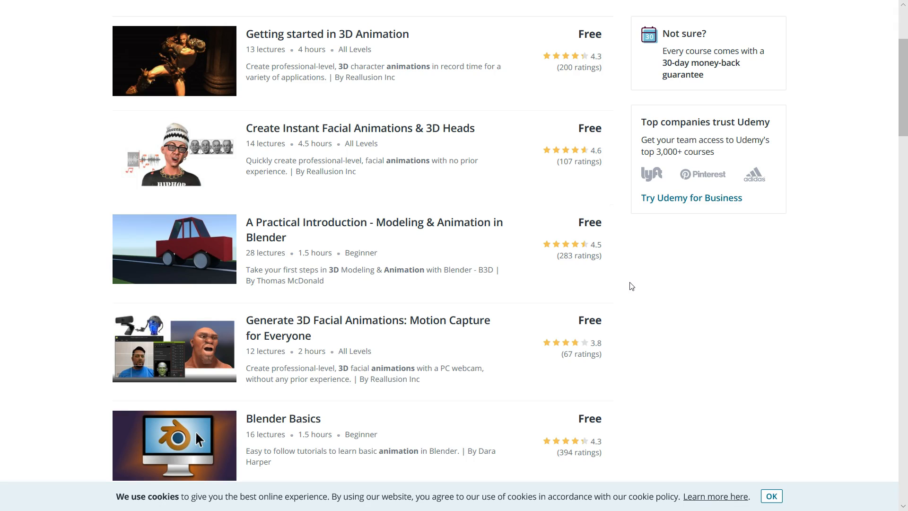
scroll("down", 3)
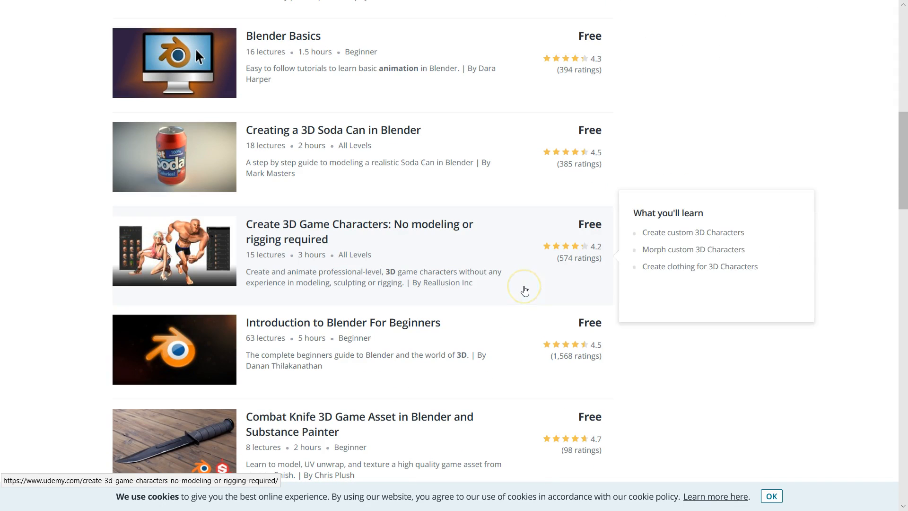
mouse_move(123, 223)
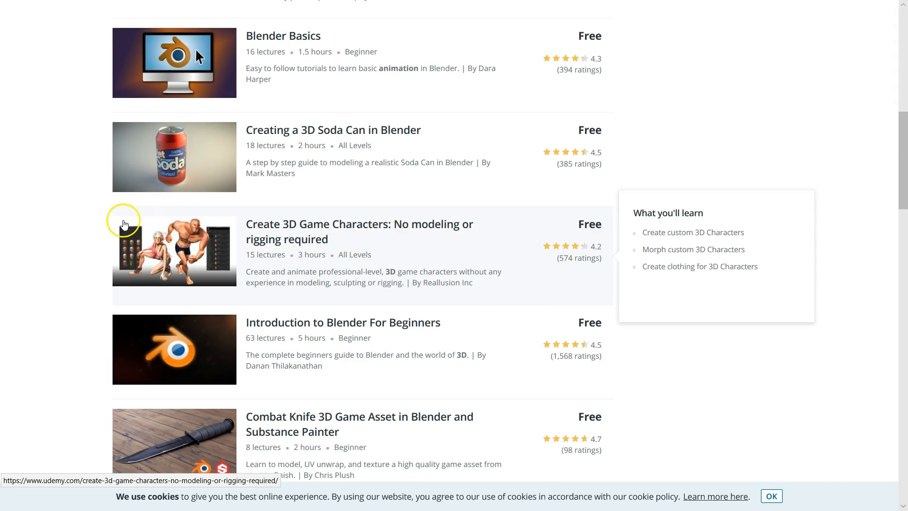
scroll("down", 3)
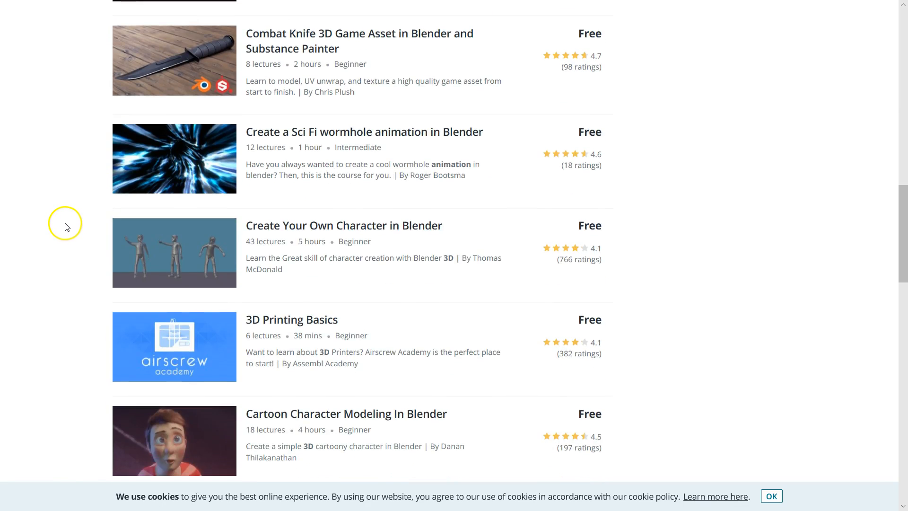
scroll("down", 3)
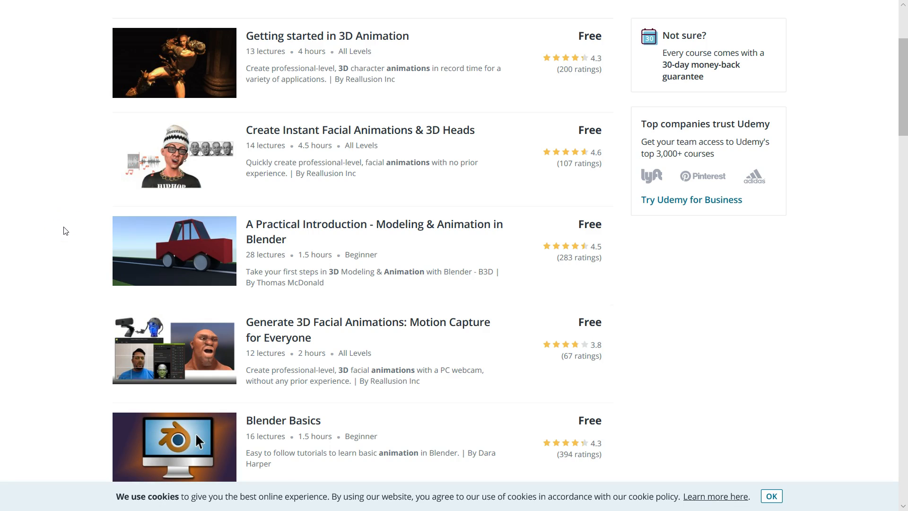
scroll("down", 3)
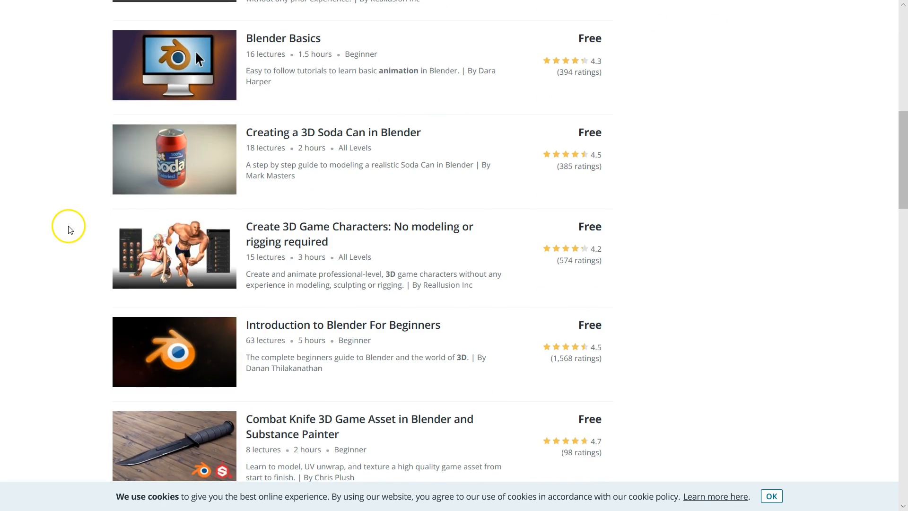
scroll("down", 3)
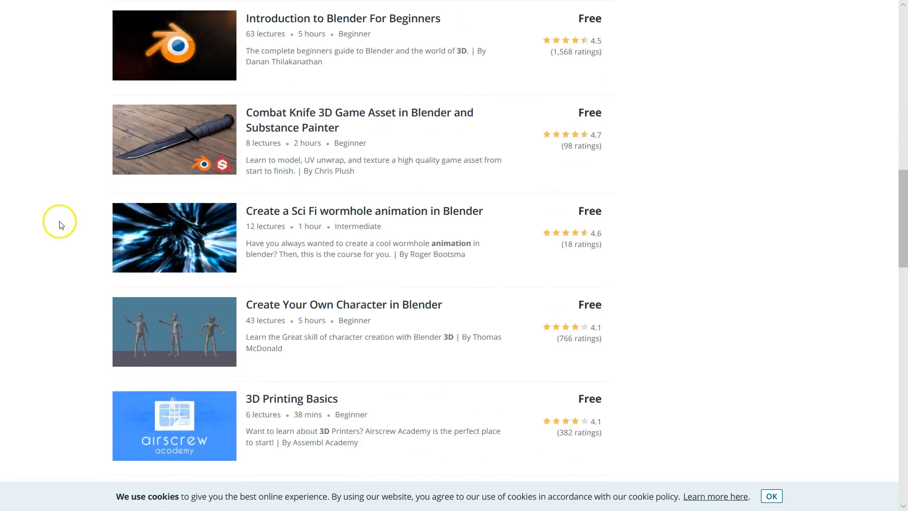
scroll("down", 3)
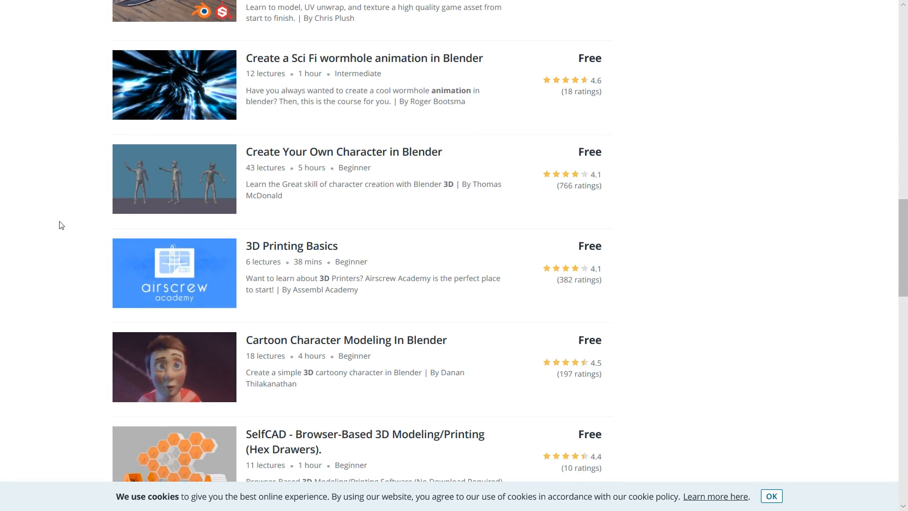
scroll("down", 3)
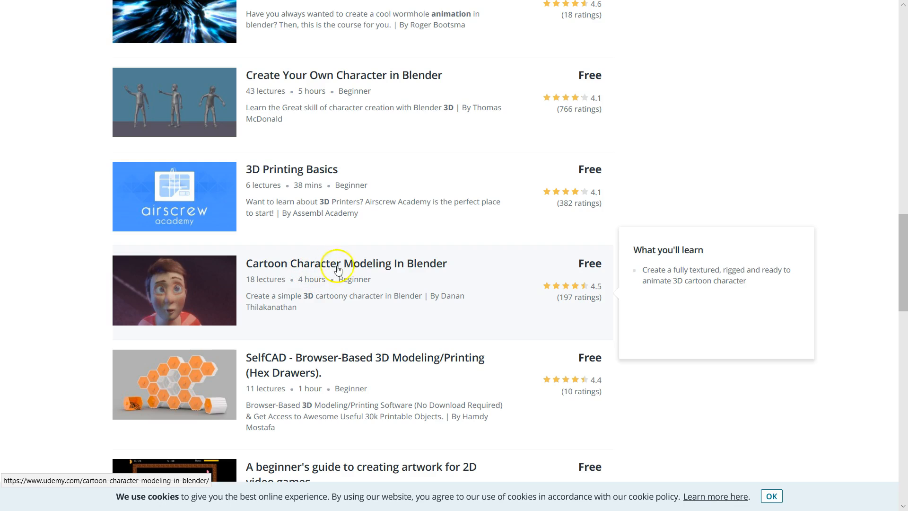
mouse_move(462, 277)
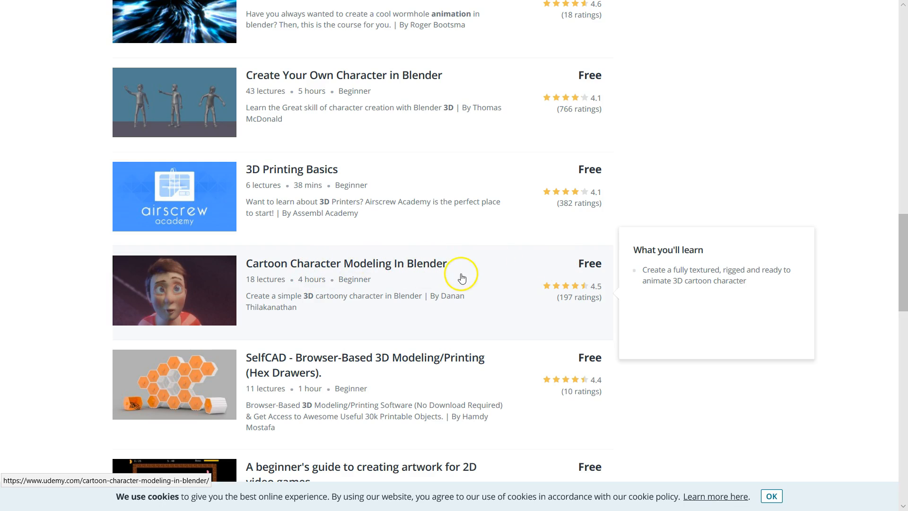
mouse_move(593, 267)
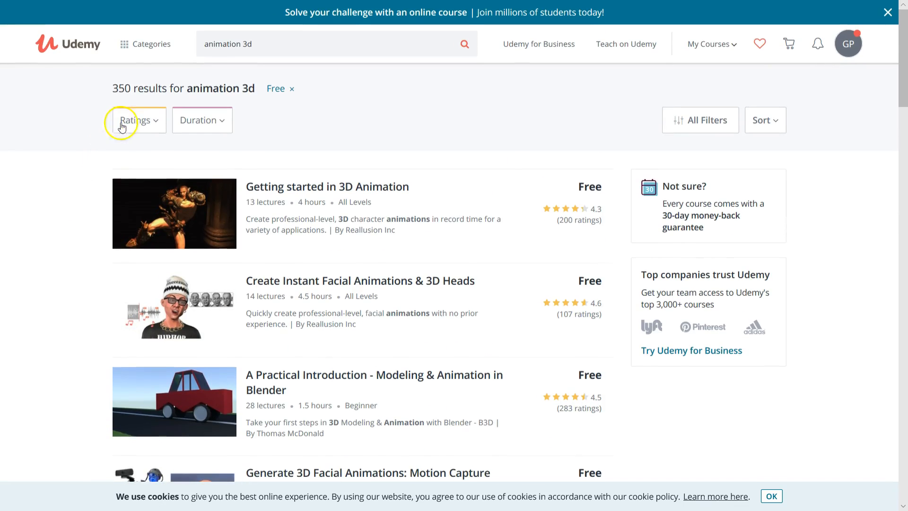
mouse_move(223, 112)
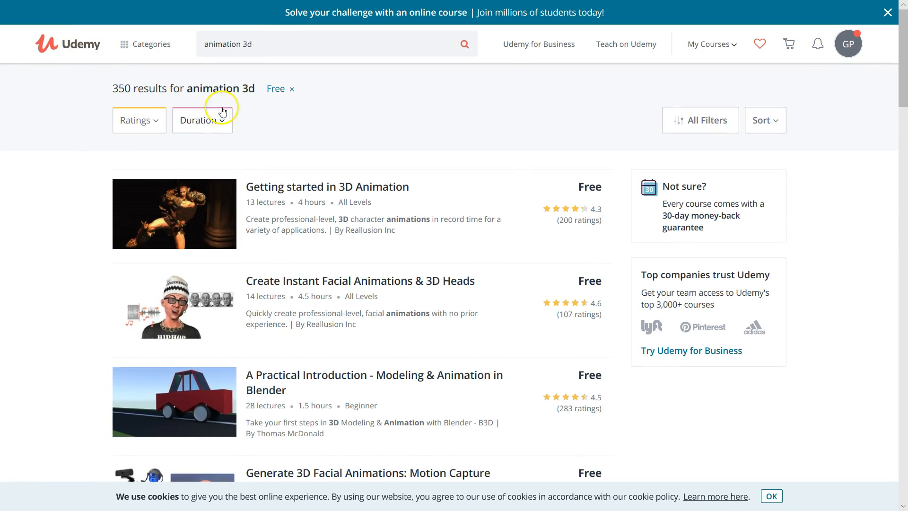
mouse_move(10, 184)
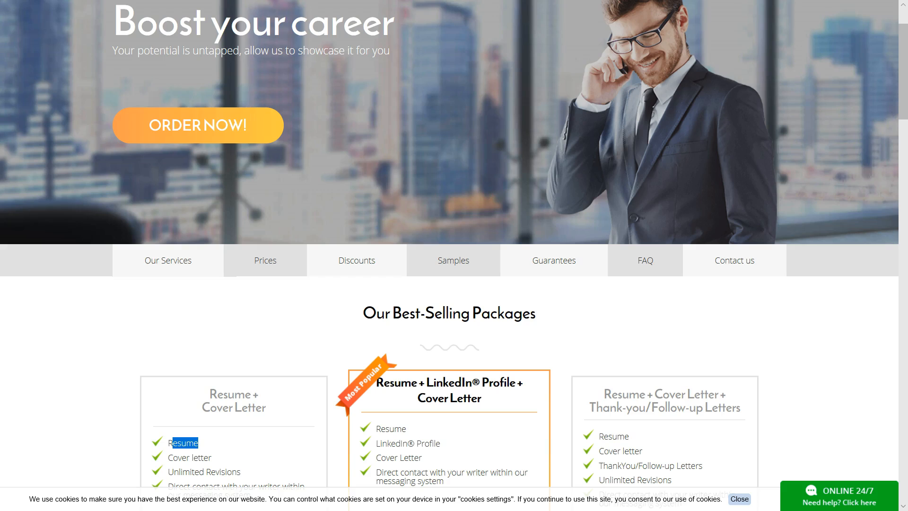
Scroll to CareersBooster's best-selling resume packages priced $179 to $245.
scroll("down", 3)
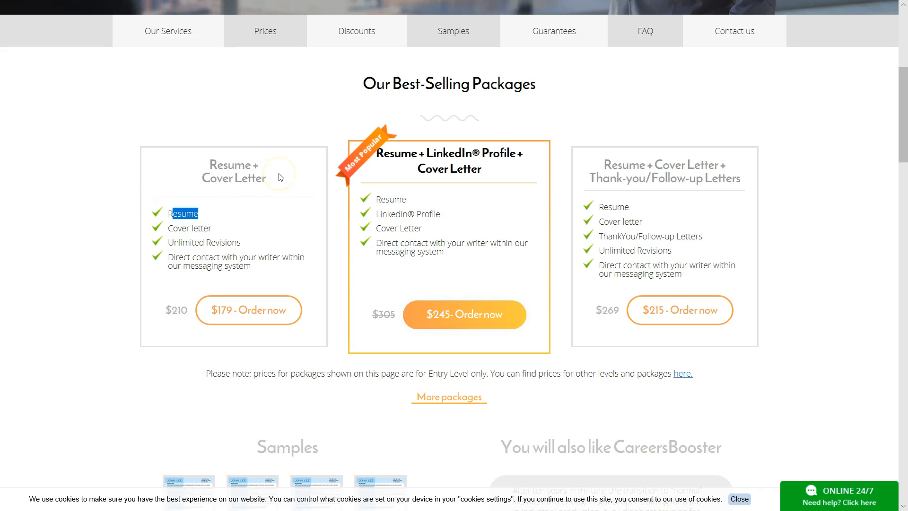
mouse_move(132, 171)
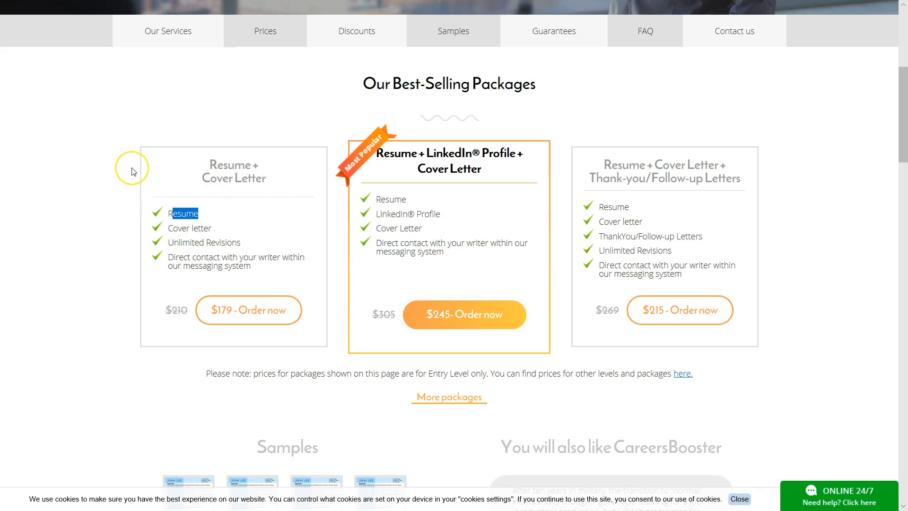
mouse_move(114, 208)
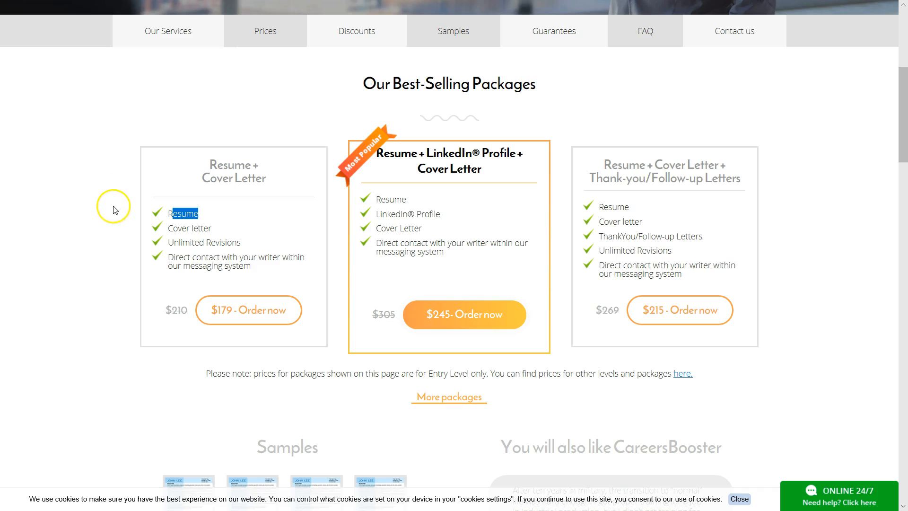
scroll("down", 3)
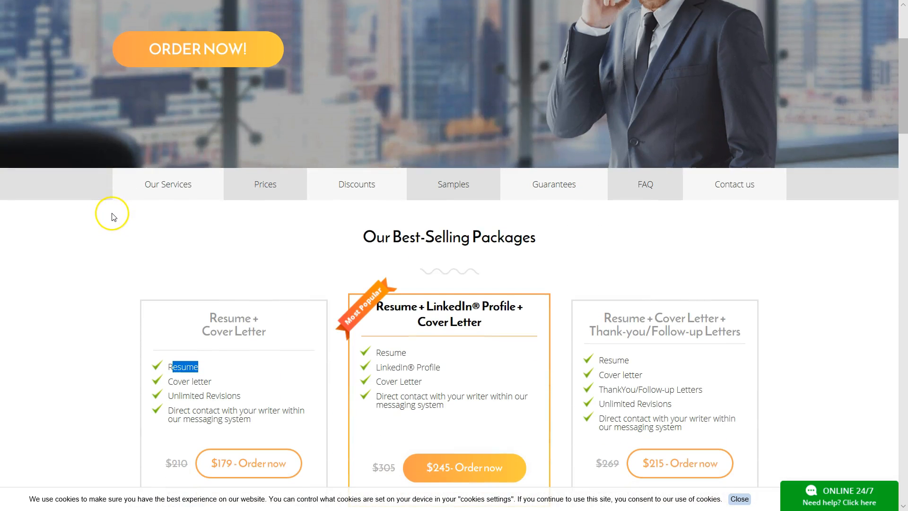
mouse_move(114, 215)
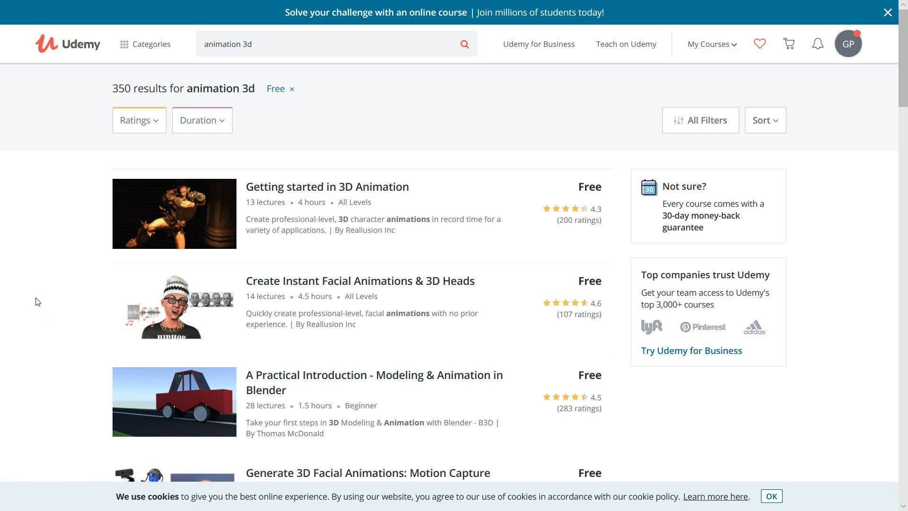
Scroll through the free 'animation 3d' results, previewing Generate 3D Facial Animations.
scroll("down", 3)
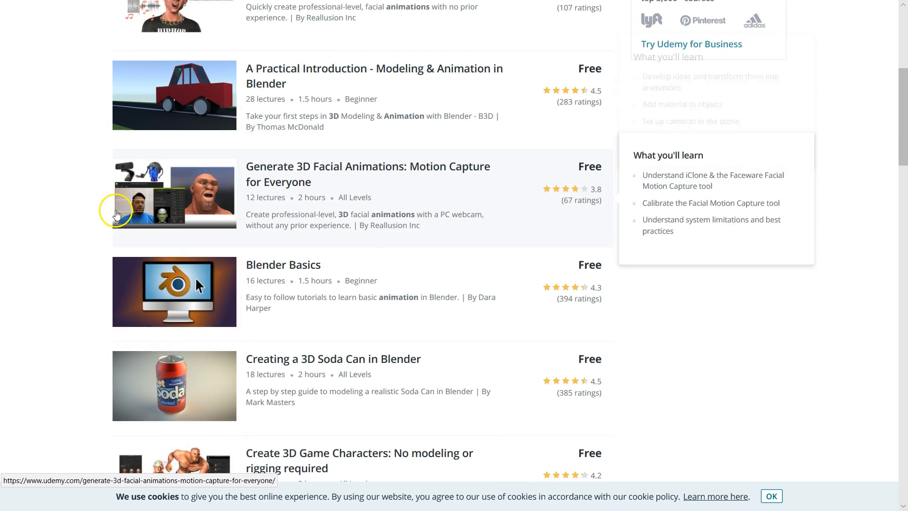
scroll("down", 3)
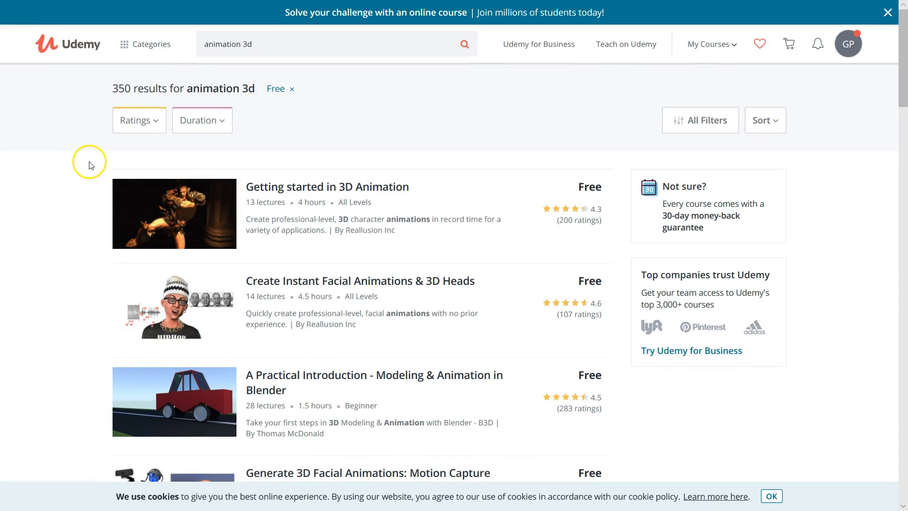
mouse_move(85, 179)
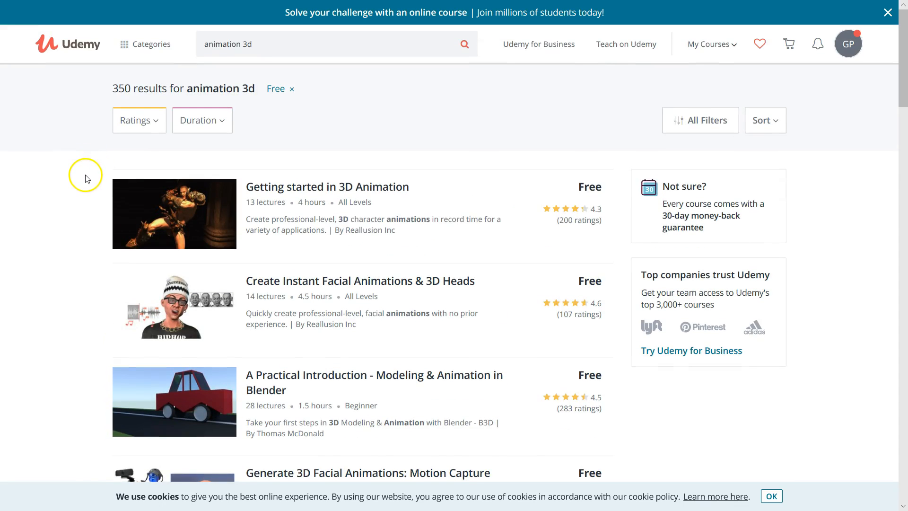
mouse_move(87, 168)
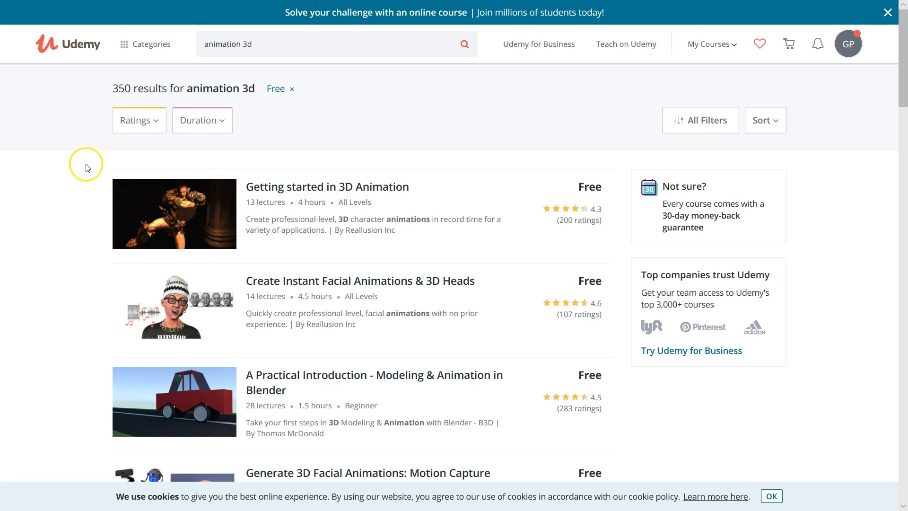
mouse_move(86, 167)
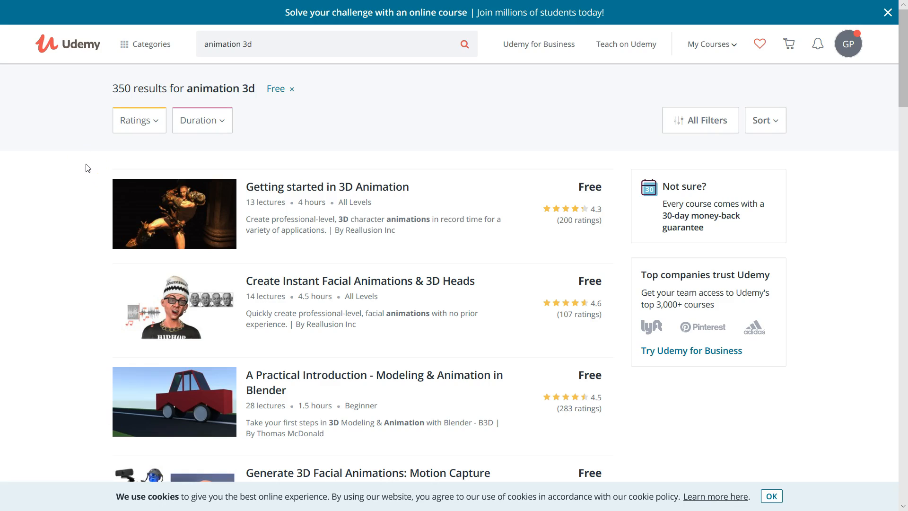